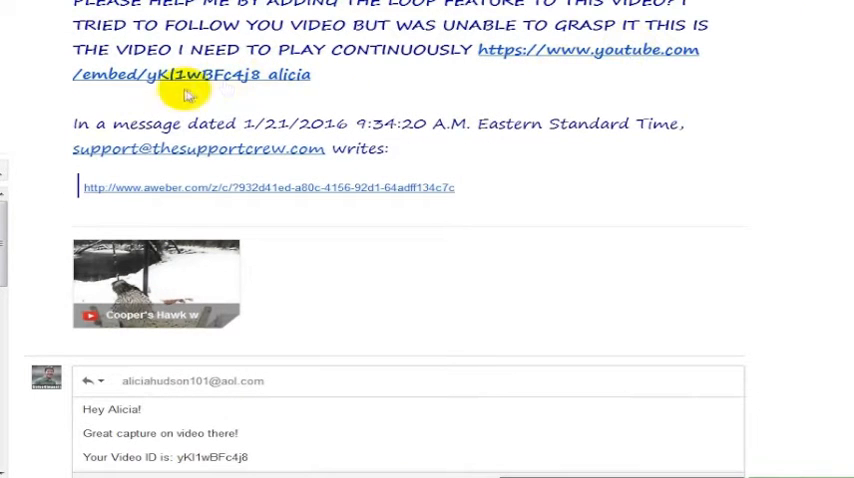
pyautogui.moveTo(650, 28)
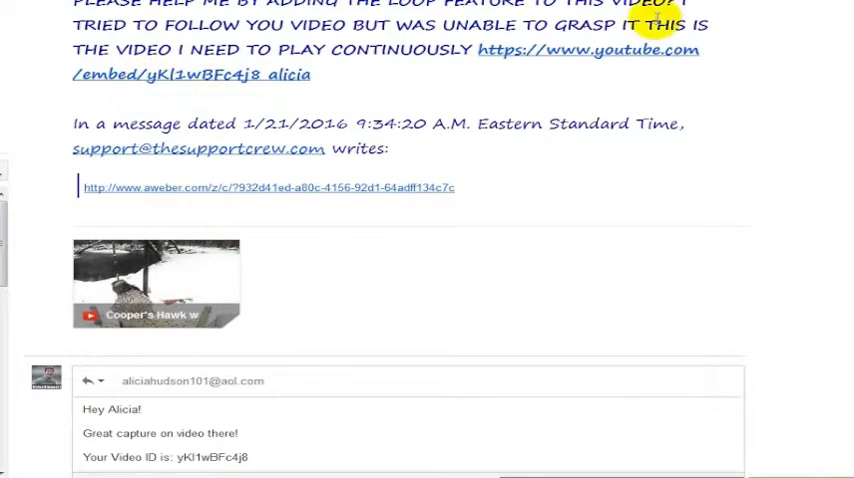
pyautogui.moveTo(176, 74)
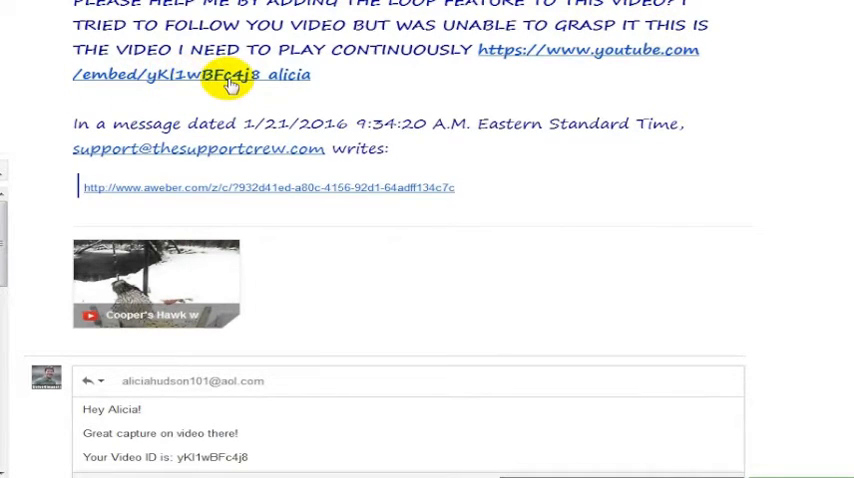
# - Replace 'embed' with 'v' in the video address and play the Cooper's Hawk with Call video
pyautogui.click(228, 76)
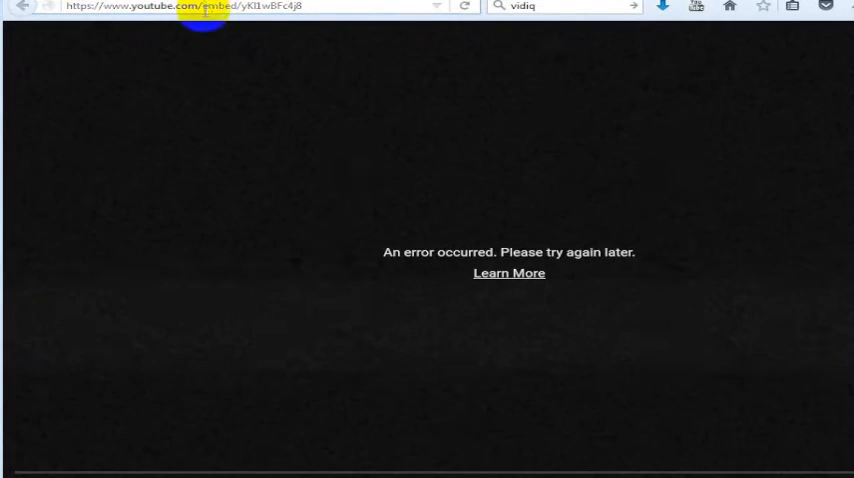
pyautogui.doubleClick(220, 8)
pyautogui.write('v')
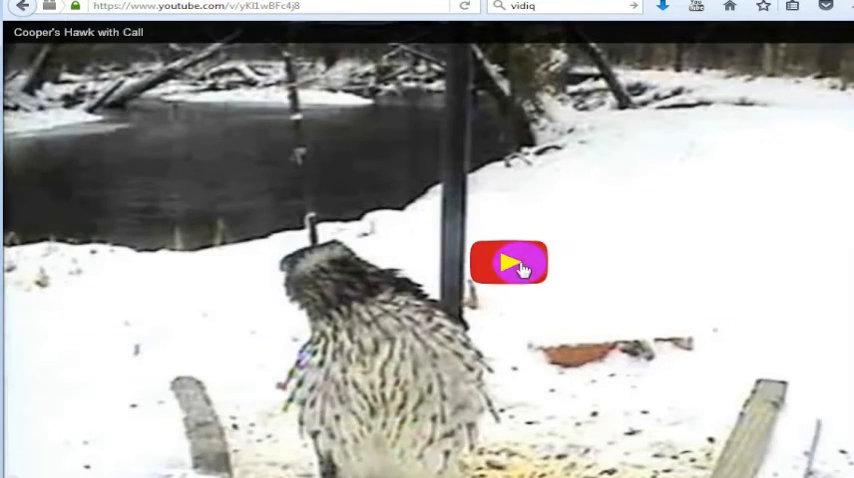
pyautogui.click(508, 260)
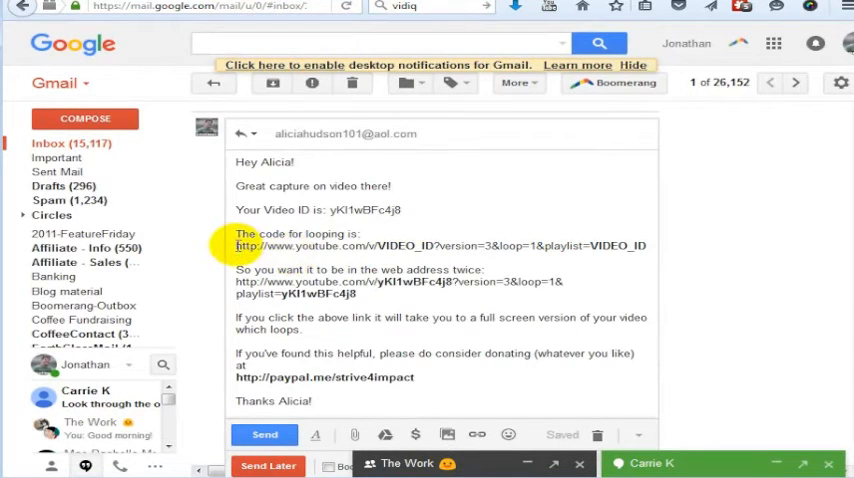
pyautogui.moveTo(236, 246); pyautogui.dragTo(368, 246)
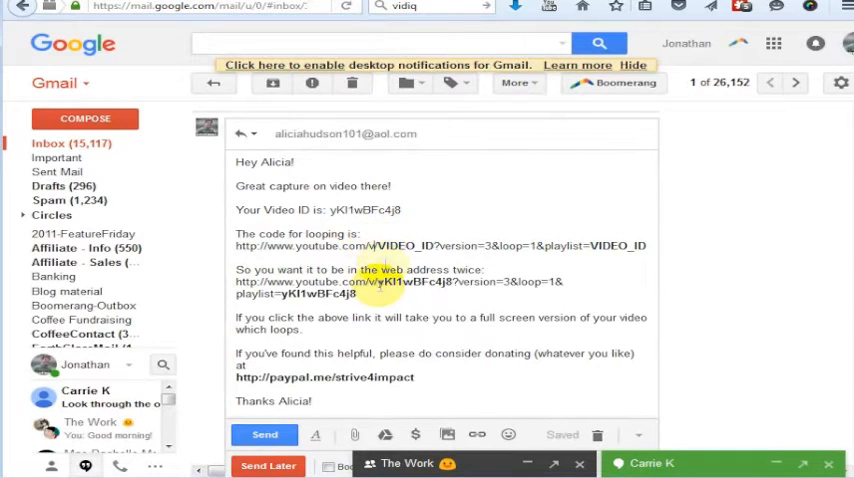
pyautogui.doubleClick(412, 244)
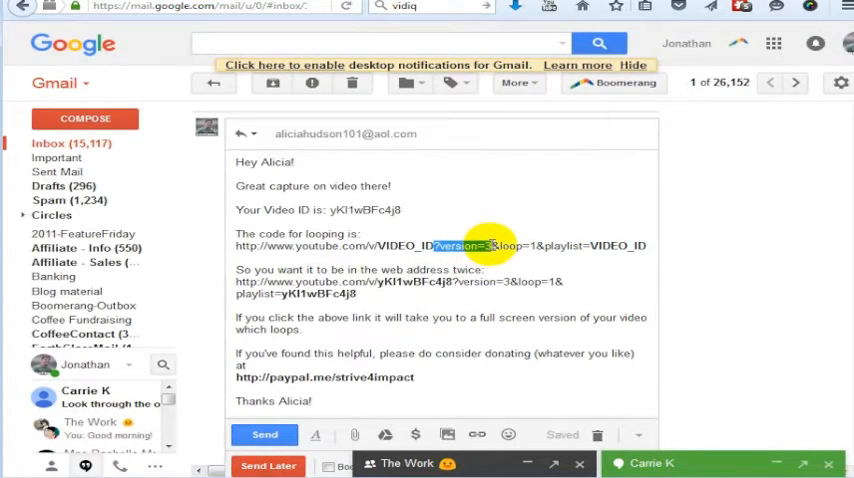
pyautogui.moveTo(438, 304)
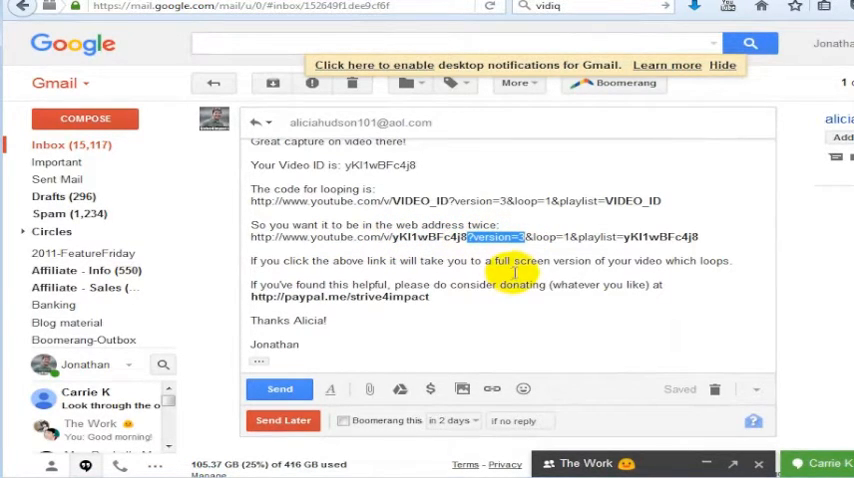
pyautogui.moveTo(516, 264)
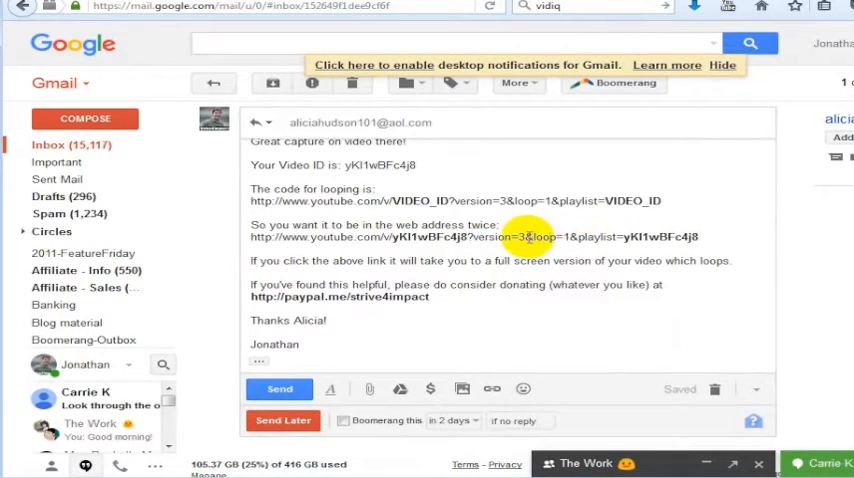
pyautogui.doubleClick(566, 236)
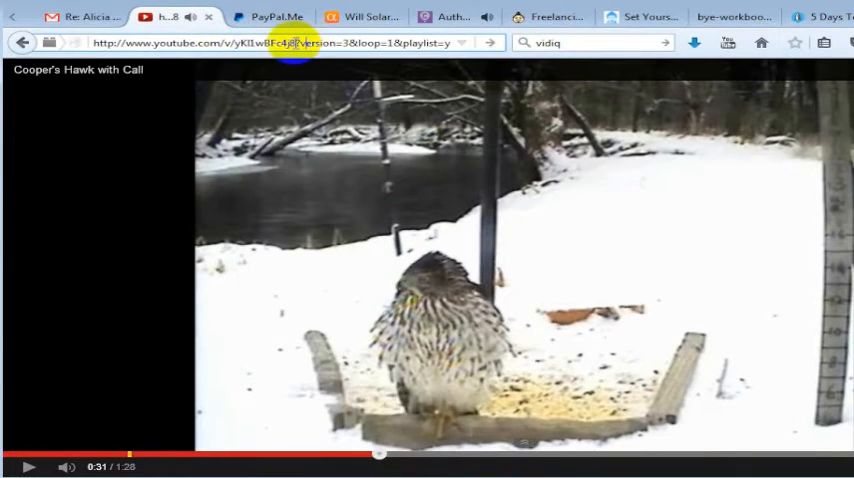
# - Play the Cooper's Hawk video as a repeating playlist from its version=3&loop=1&playlist address
pyautogui.doubleClick(320, 46)
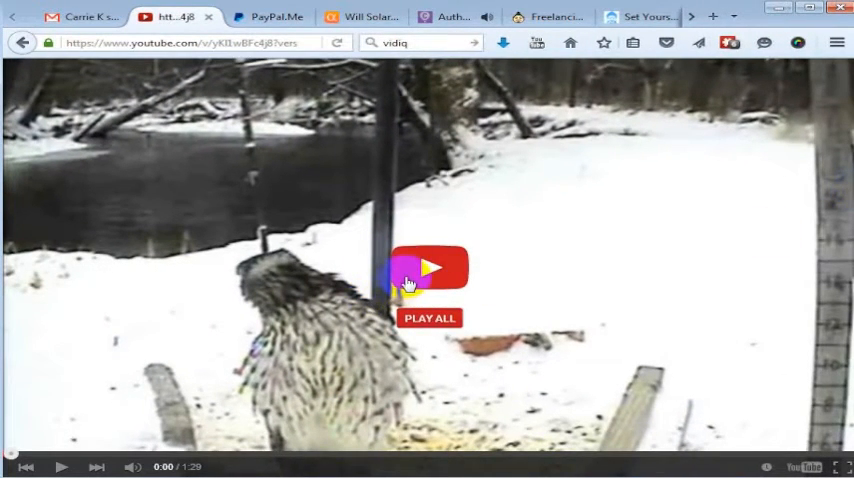
pyautogui.click(432, 272)
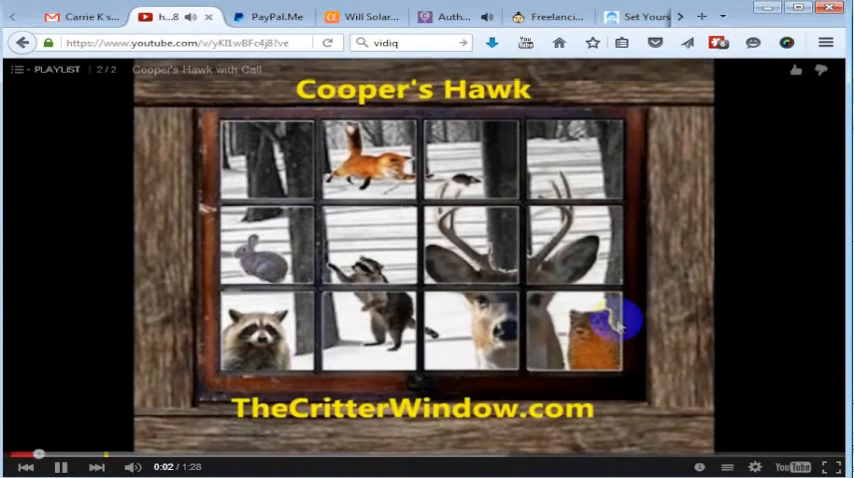
pyautogui.click(58, 462)
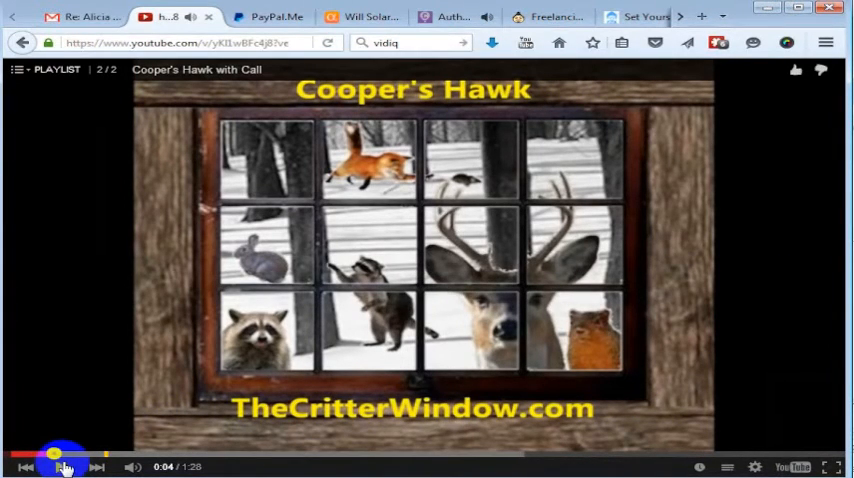
pyautogui.click(76, 16)
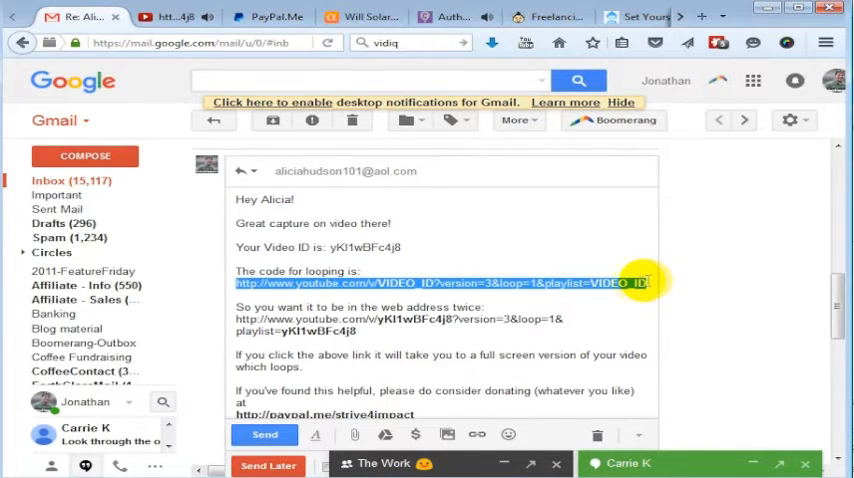
# - Highlight the VIDEO_ID placeholder in the looping template and review the ready-made link below
pyautogui.click(380, 272)
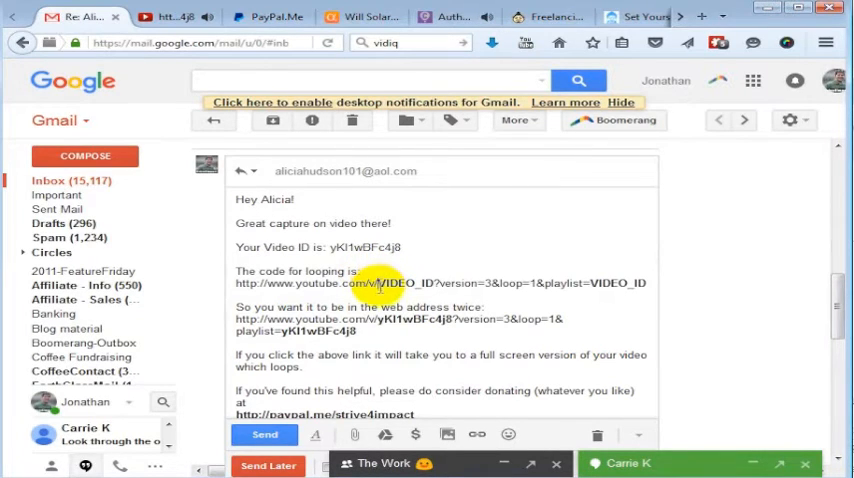
pyautogui.doubleClick(424, 284)
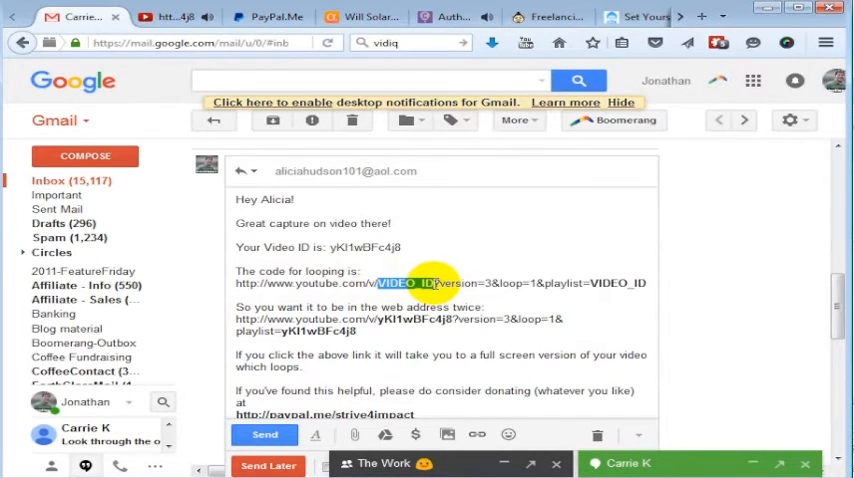
pyautogui.doubleClick(356, 248)
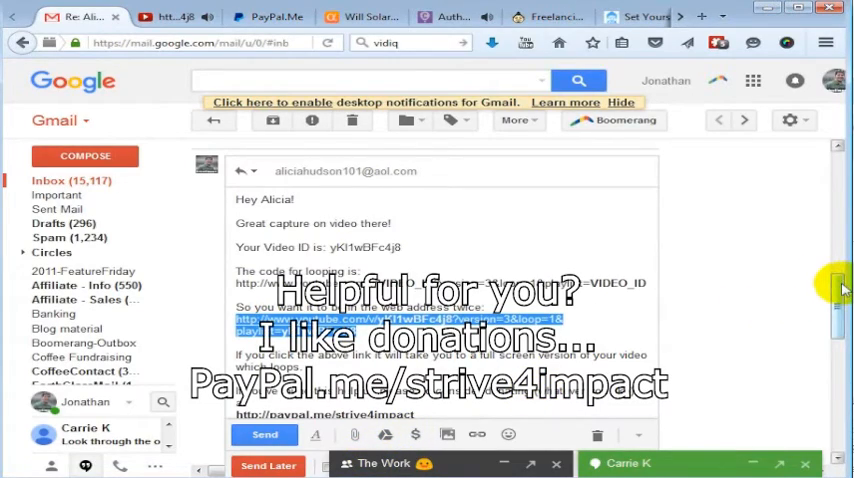
pyautogui.scroll(-3)
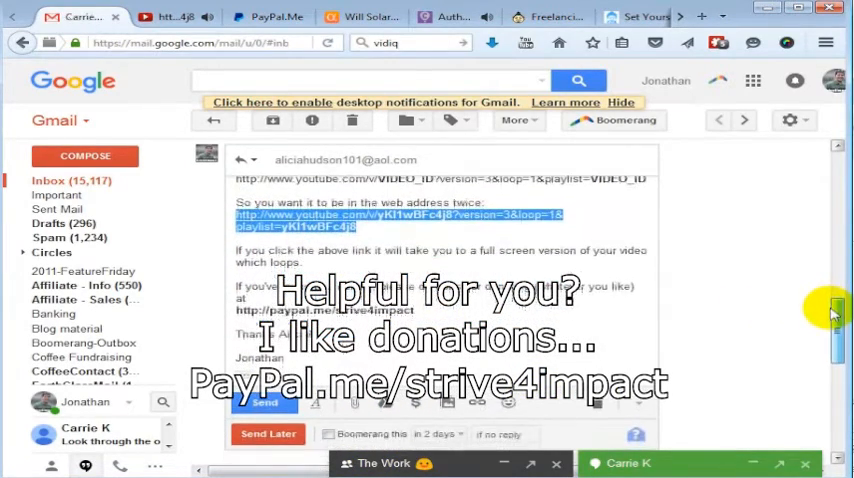